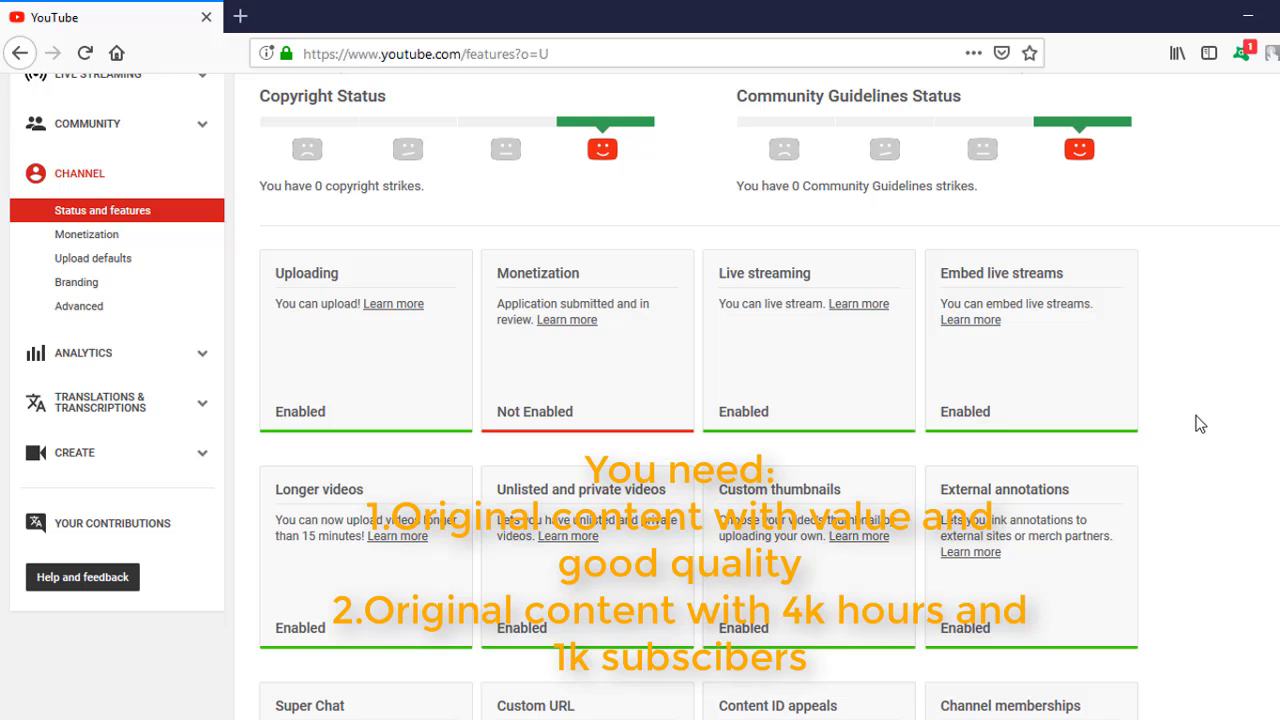
mouse_move(1119, 572)
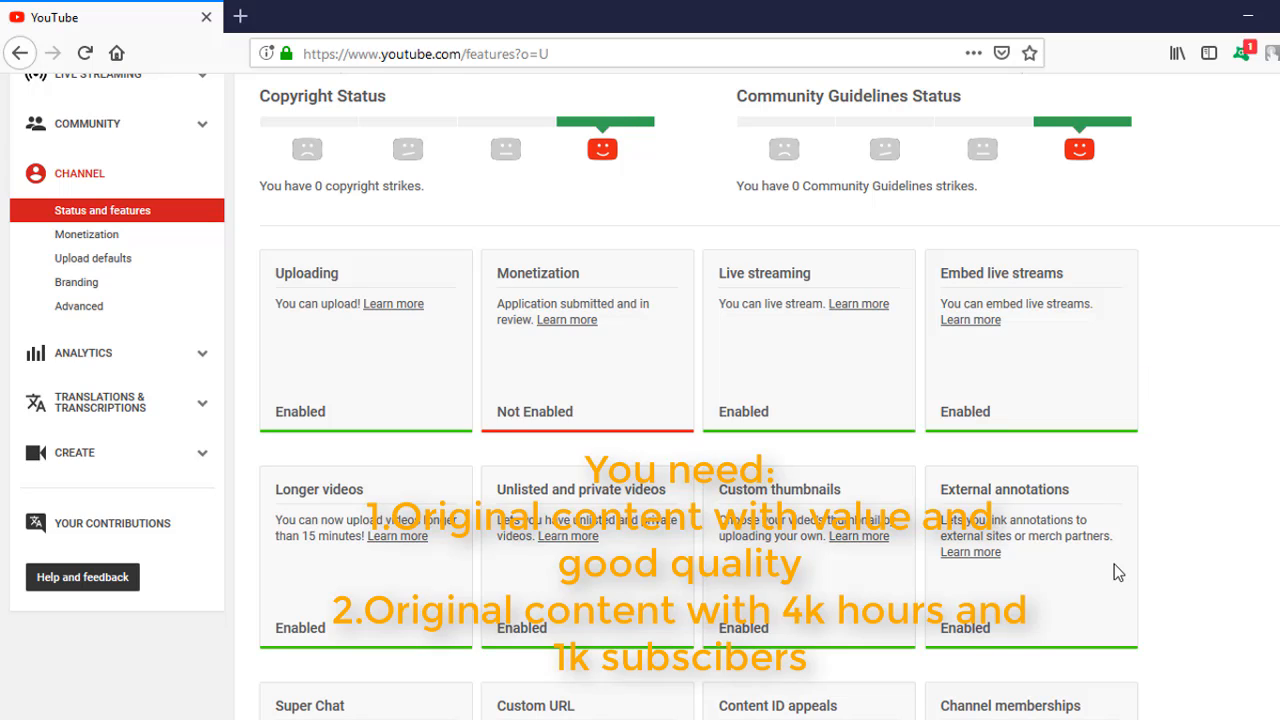
mouse_move(1091, 715)
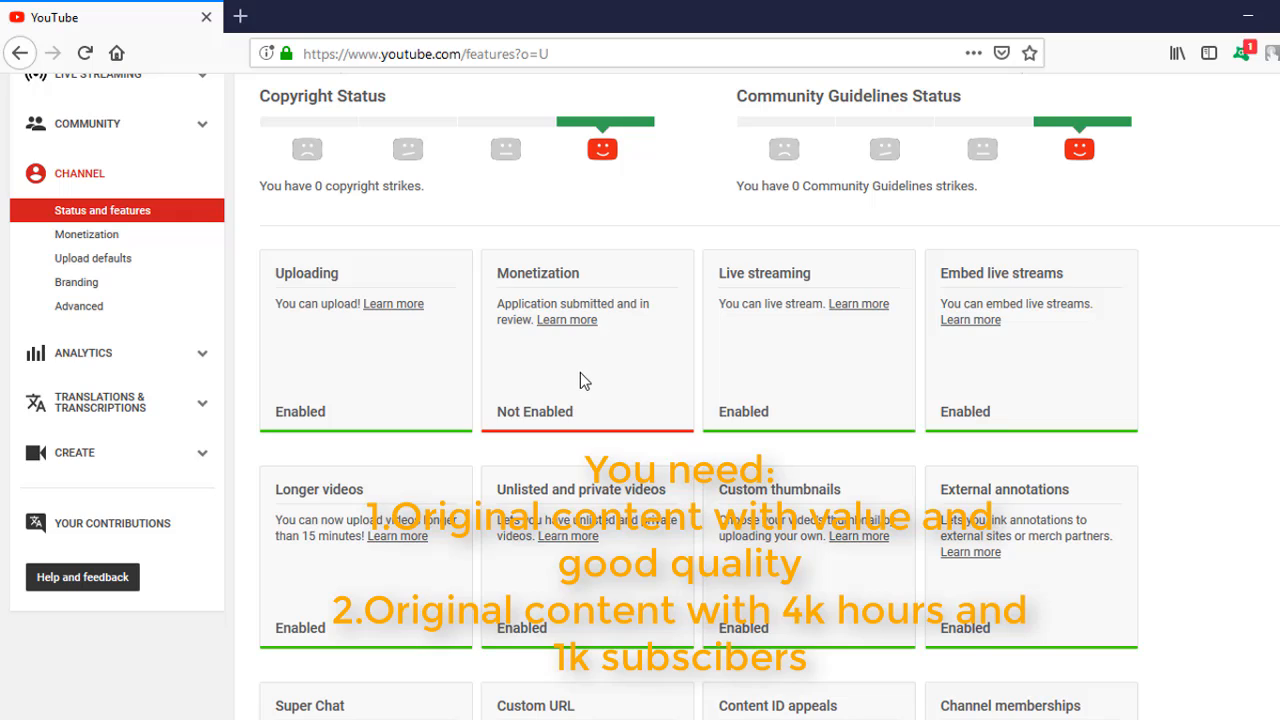
mouse_move(585, 378)
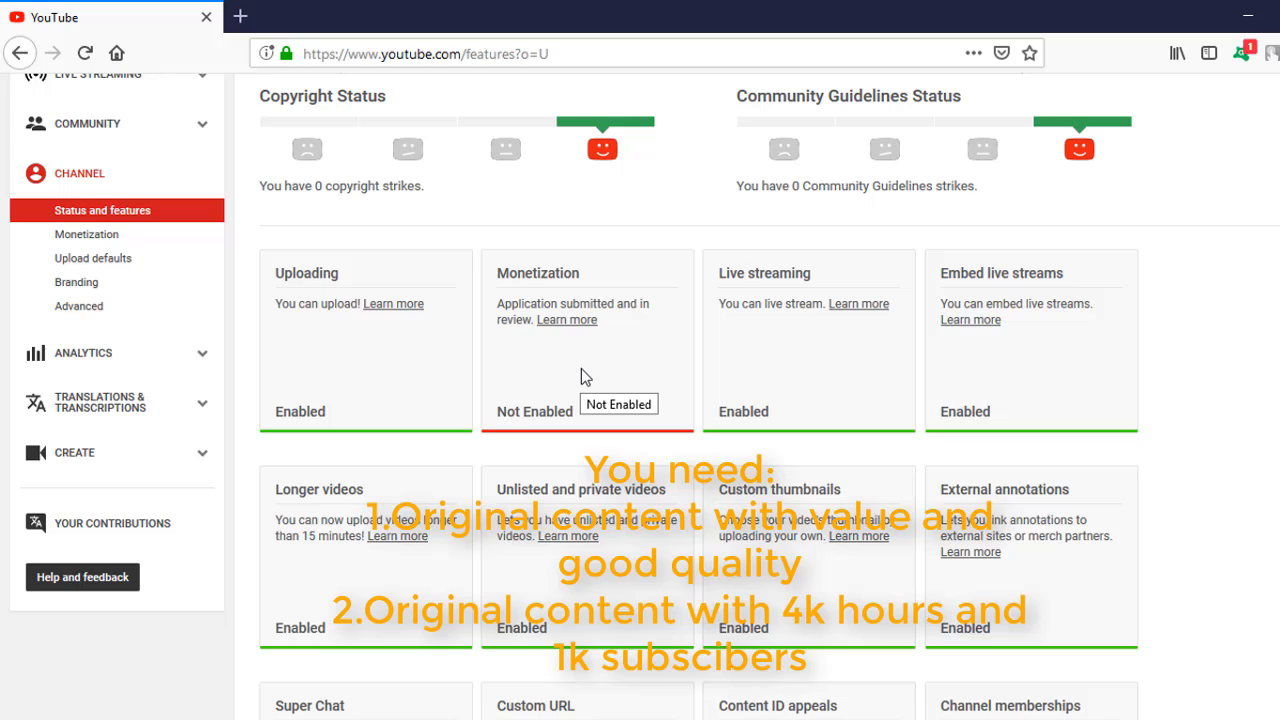
mouse_move(588, 342)
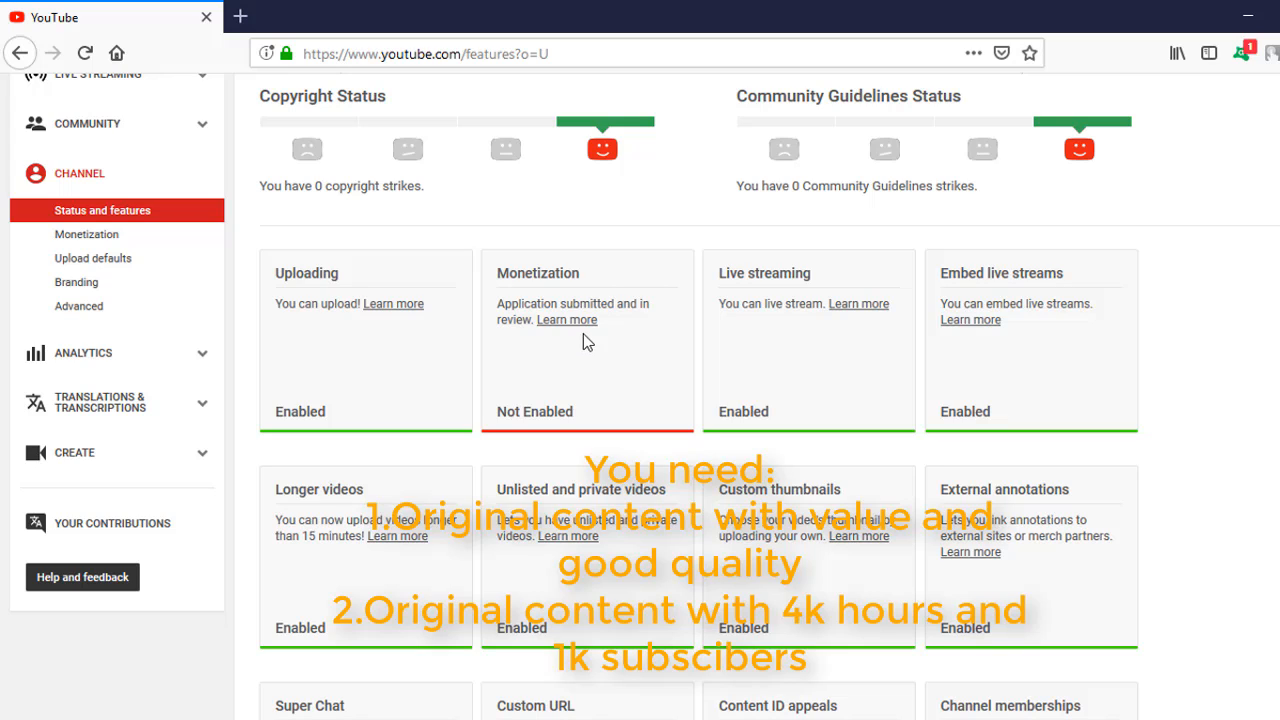
mouse_move(567, 319)
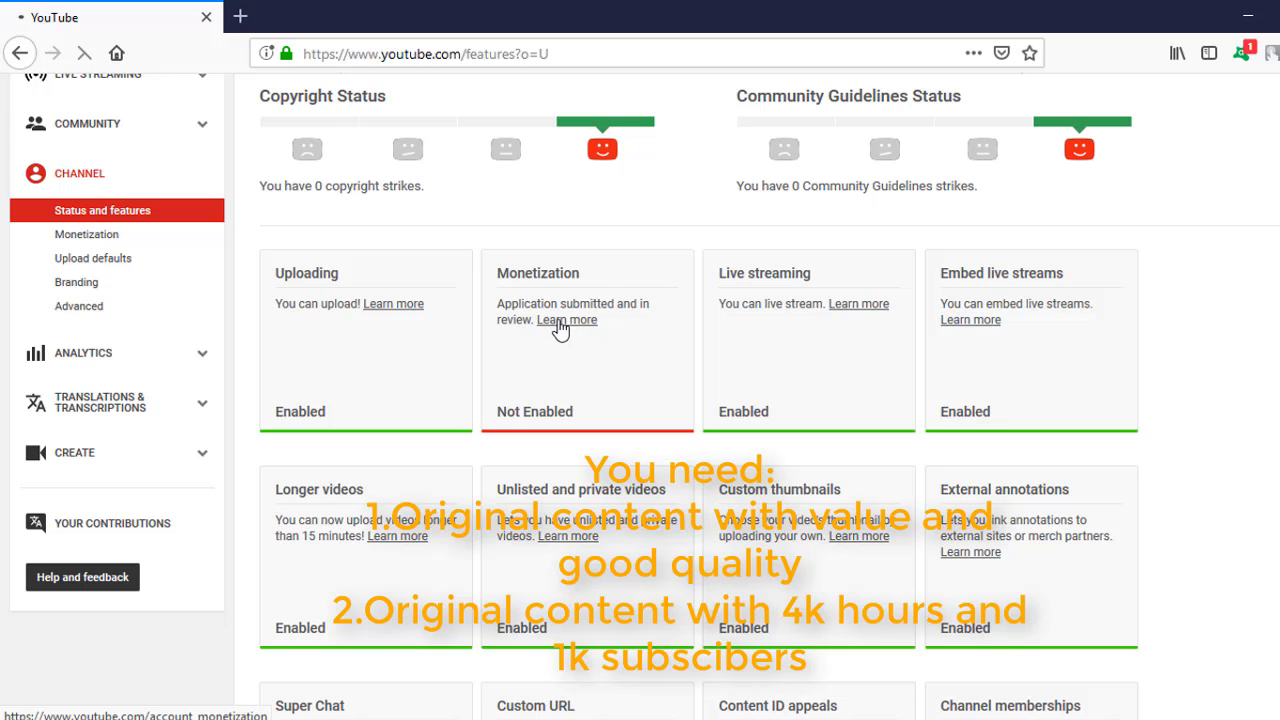
- Open the Monetization status details and scroll down to the 'Channel under review' section
left_click(567, 319)
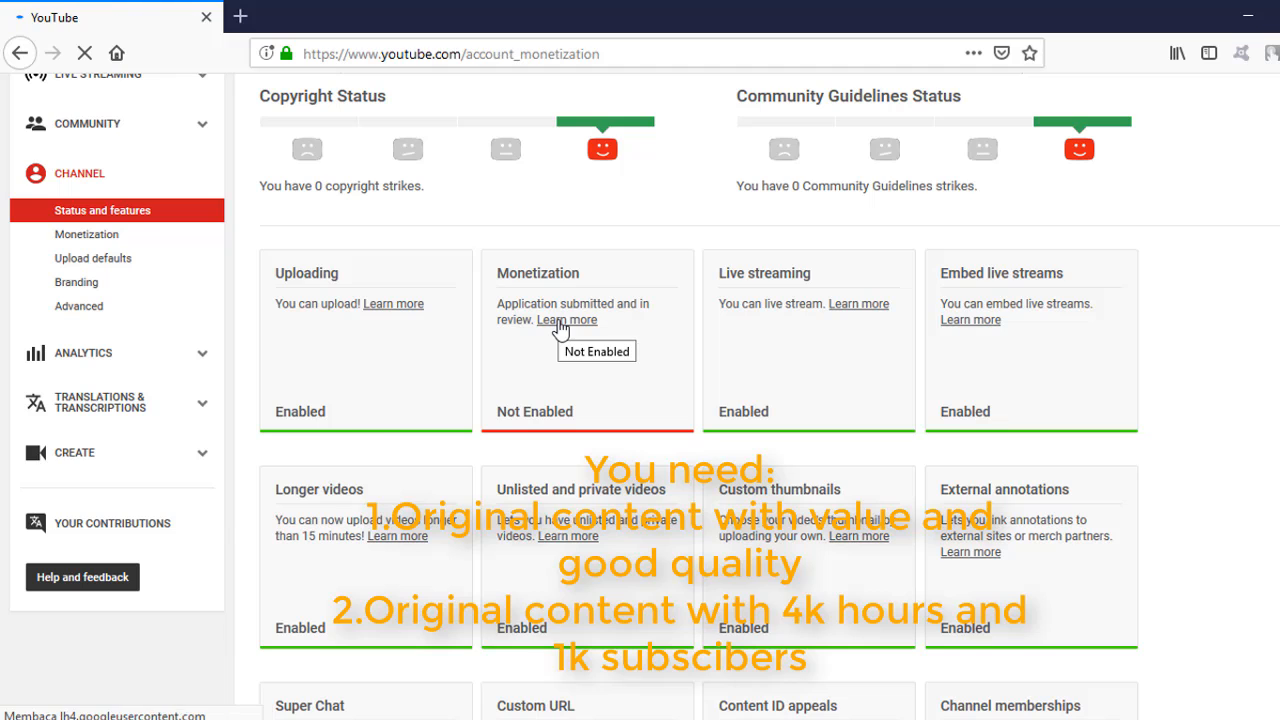
left_click(86, 234)
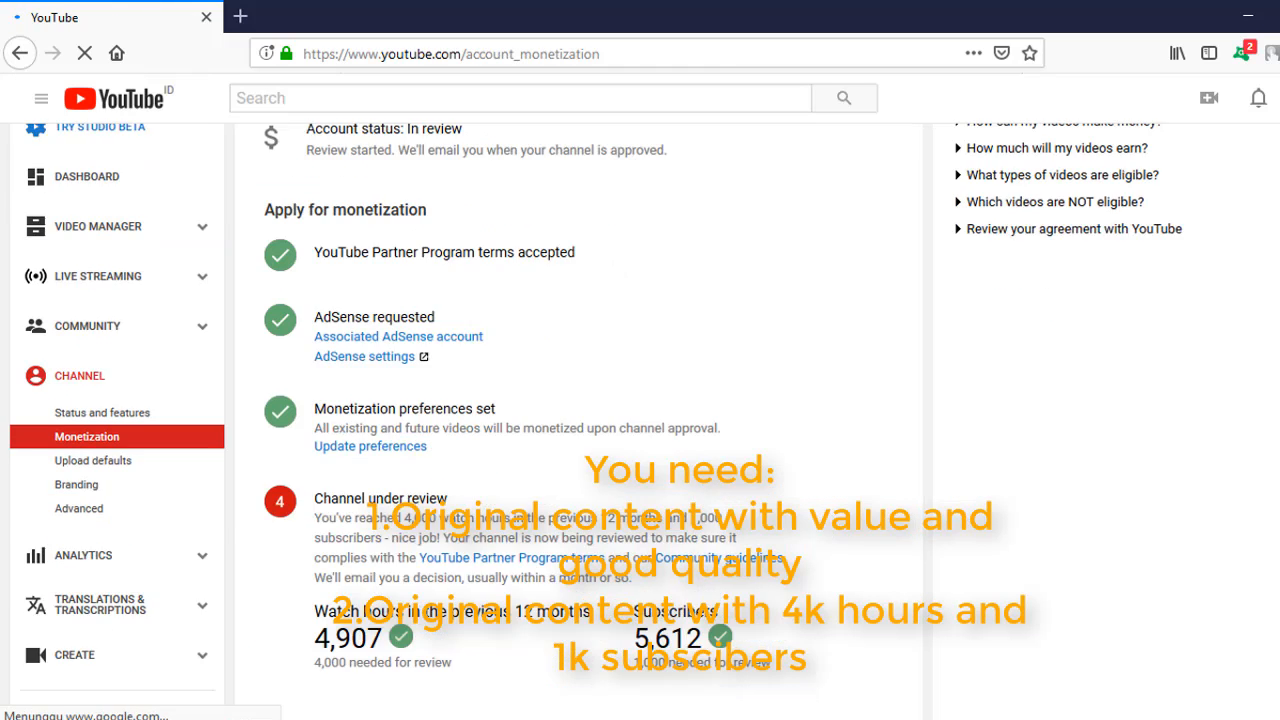
scroll("down", 3)
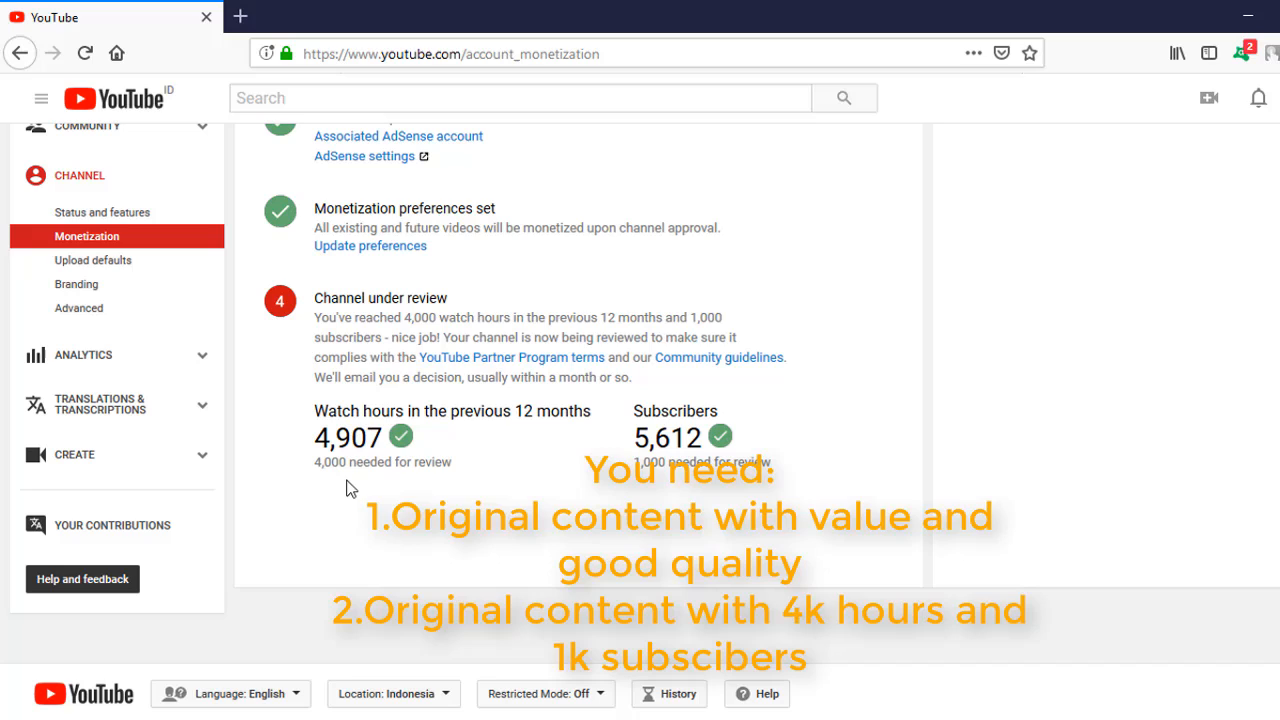
mouse_move(362, 484)
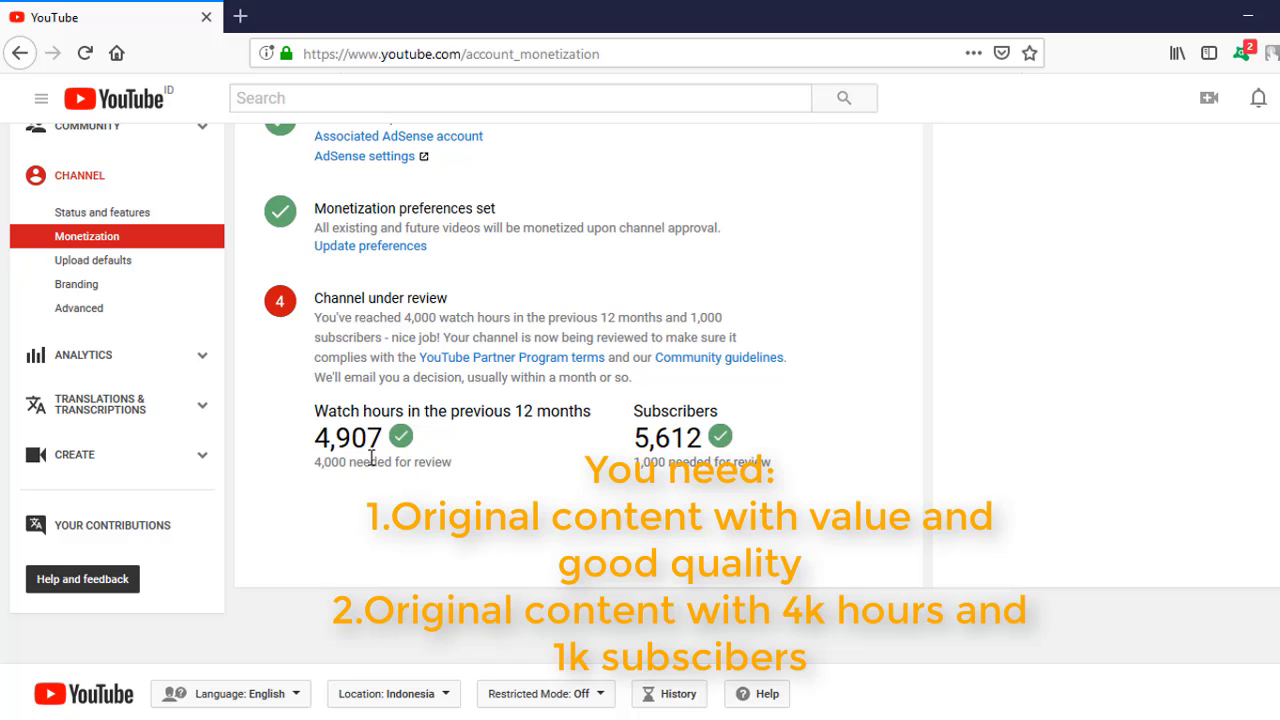
- Highlight the 4,907 watch hours figure, then the 5,612 subscribers line
double_click(345, 461)
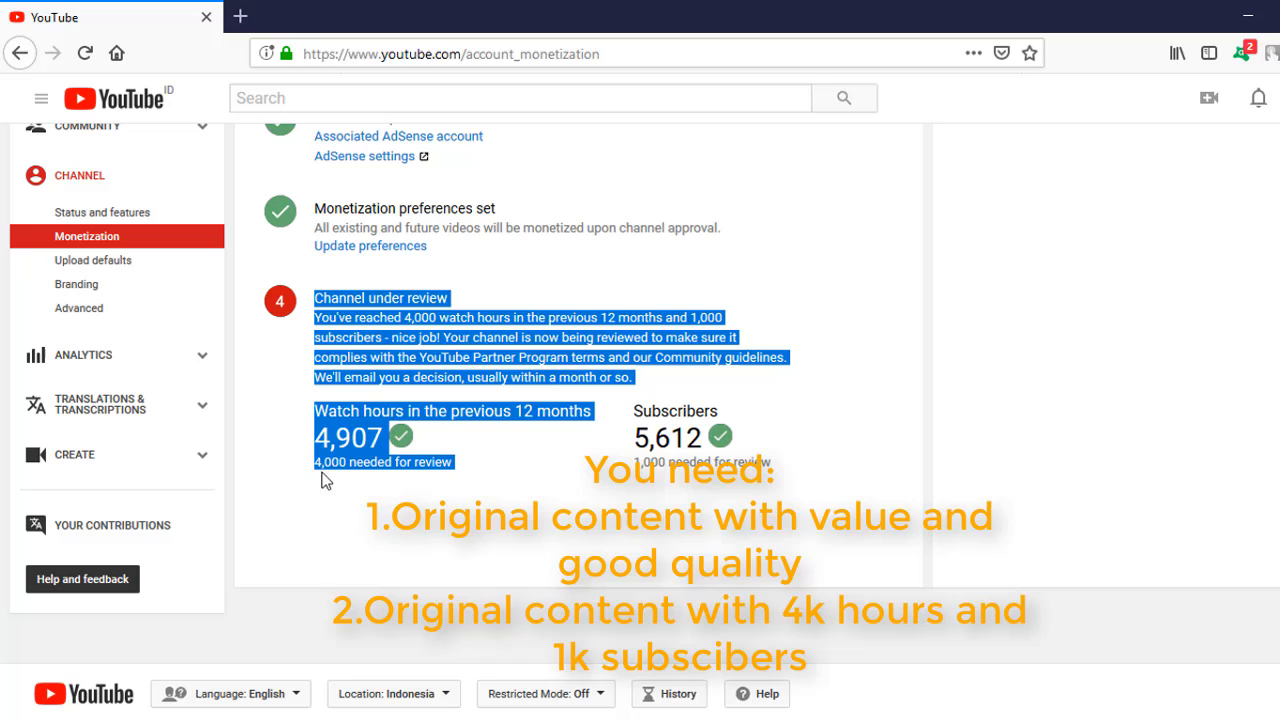
left_click(575, 500)
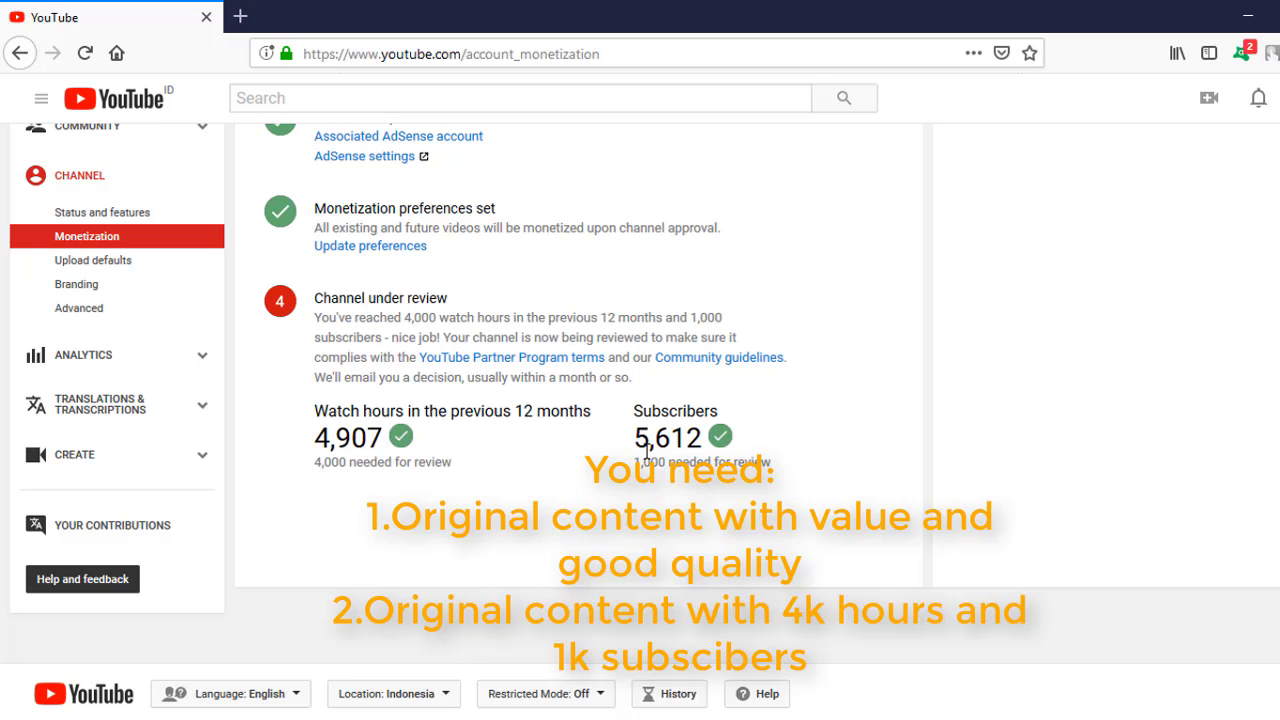
double_click(650, 461)
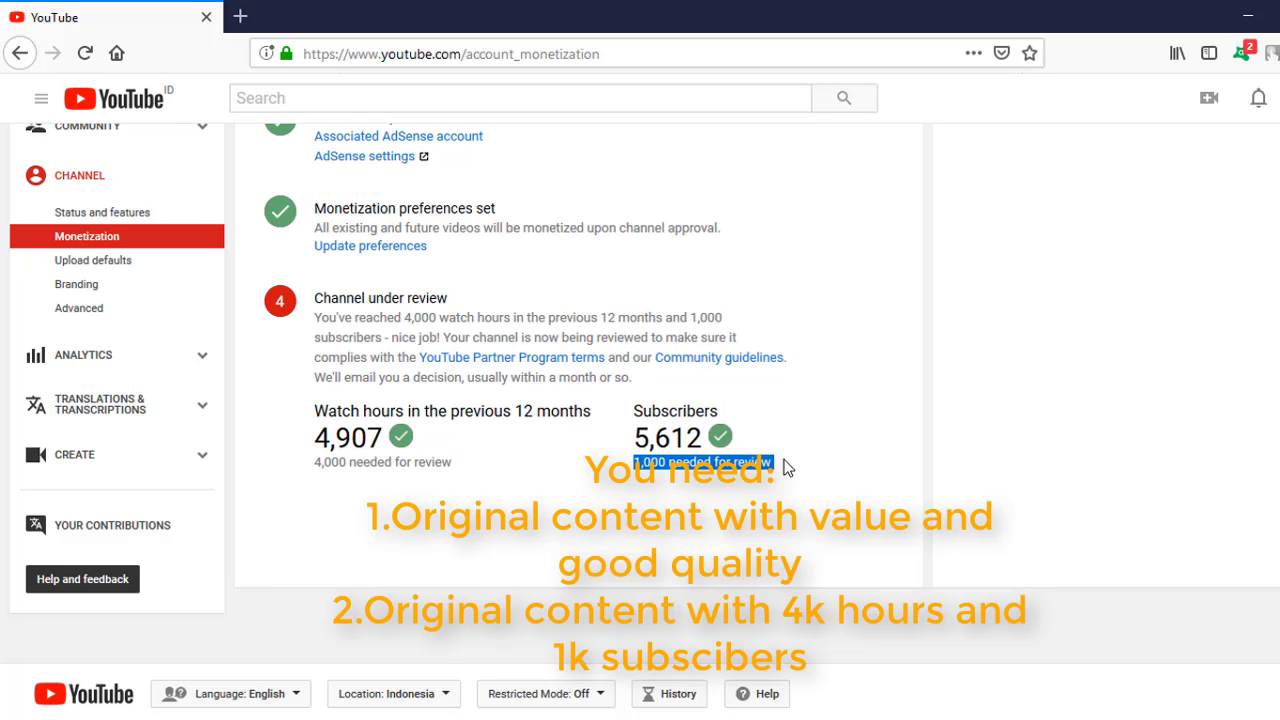
mouse_move(850, 447)
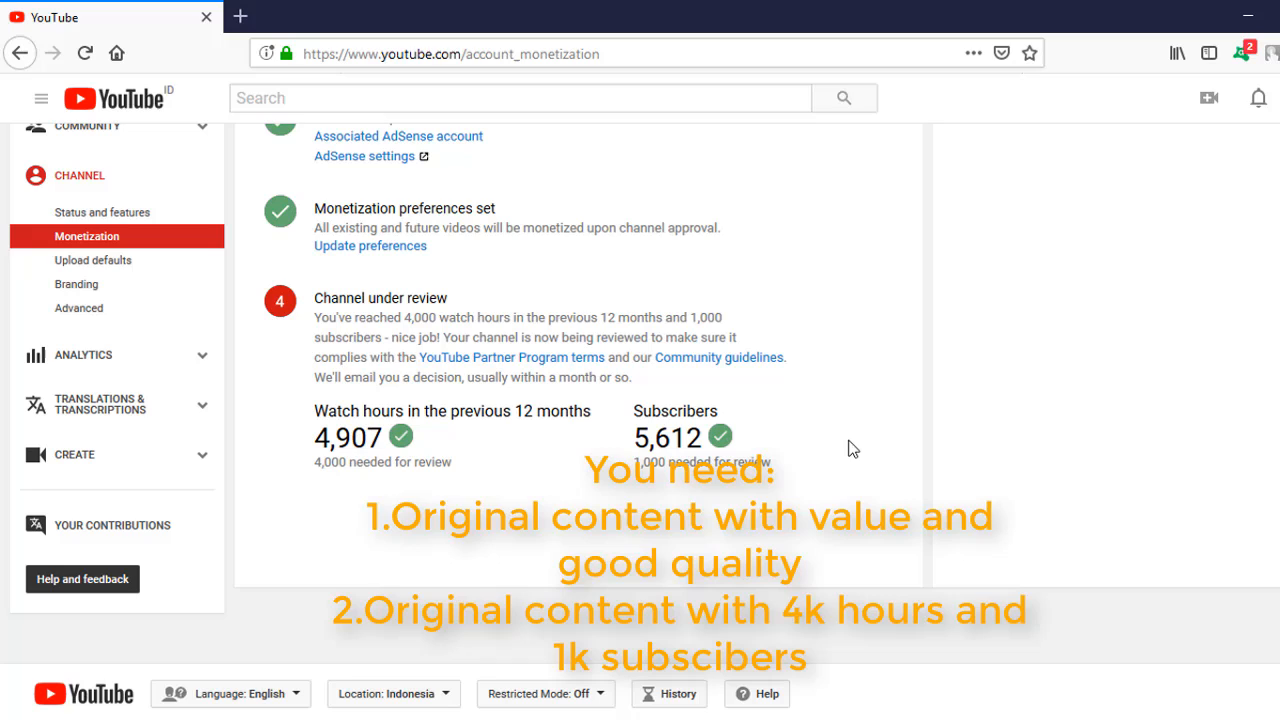
mouse_move(340, 337)
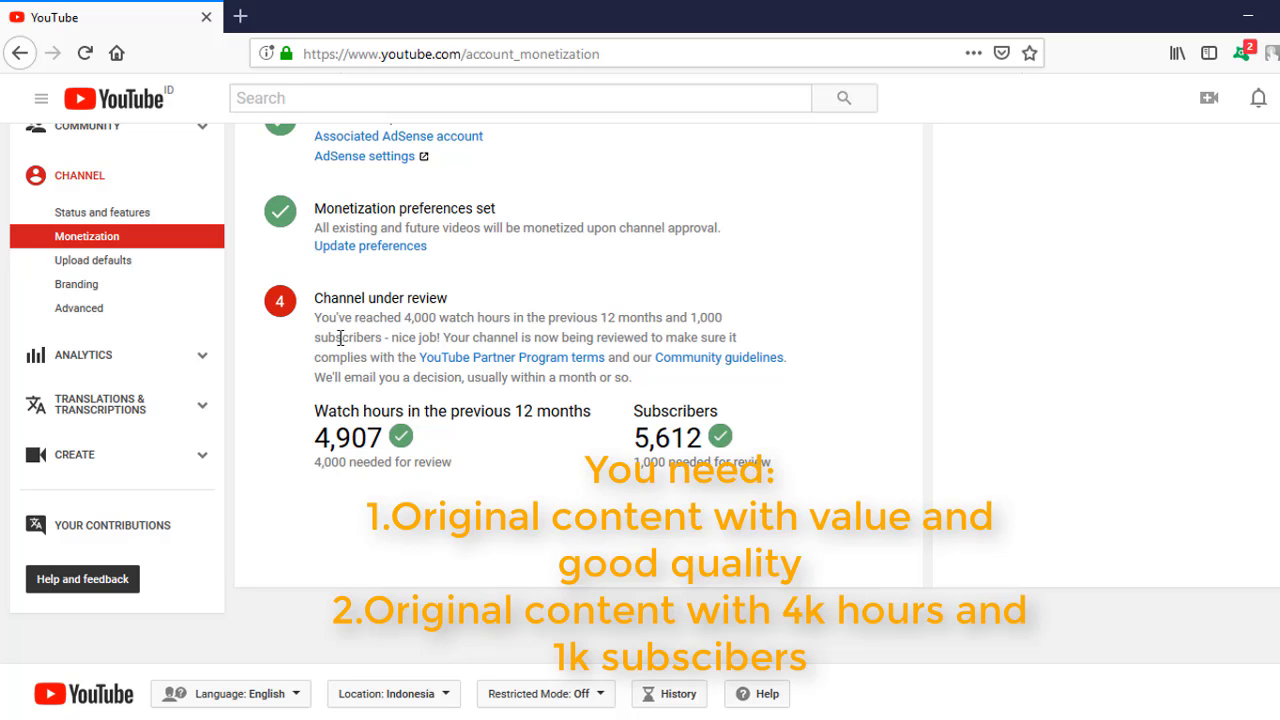
double_click(328, 317)
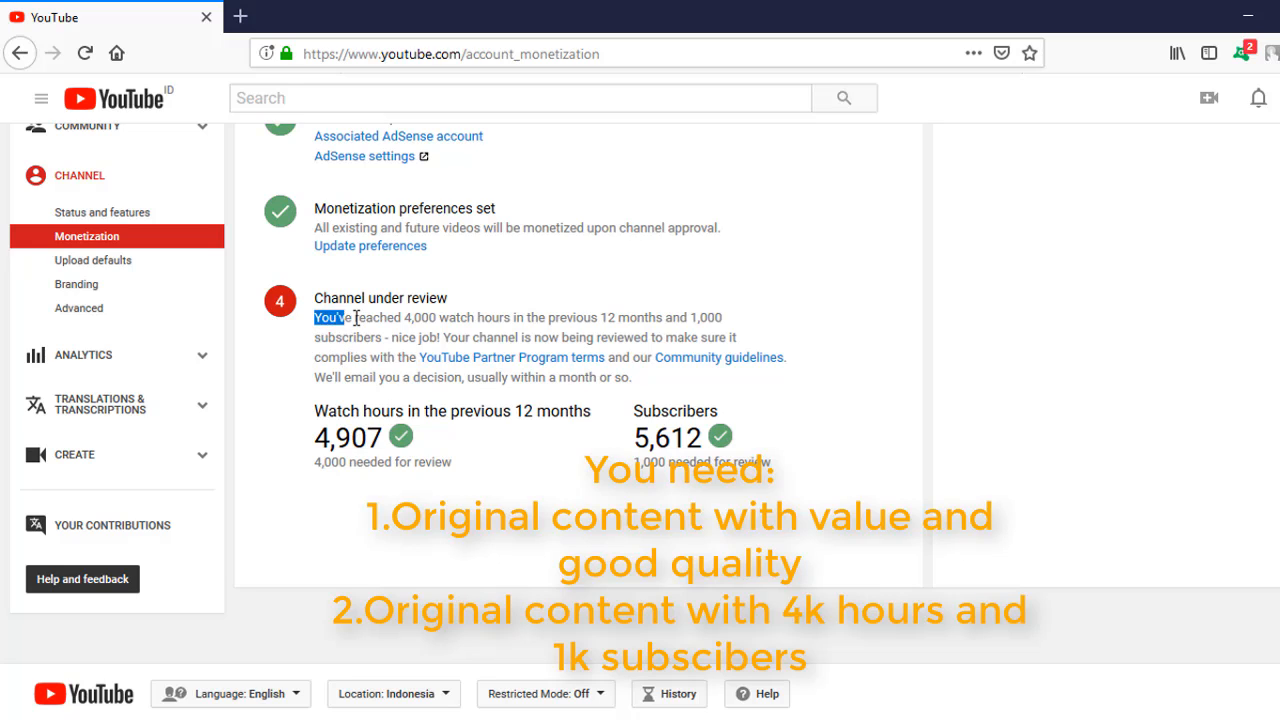
left_click_drag(314, 317, 577, 317)
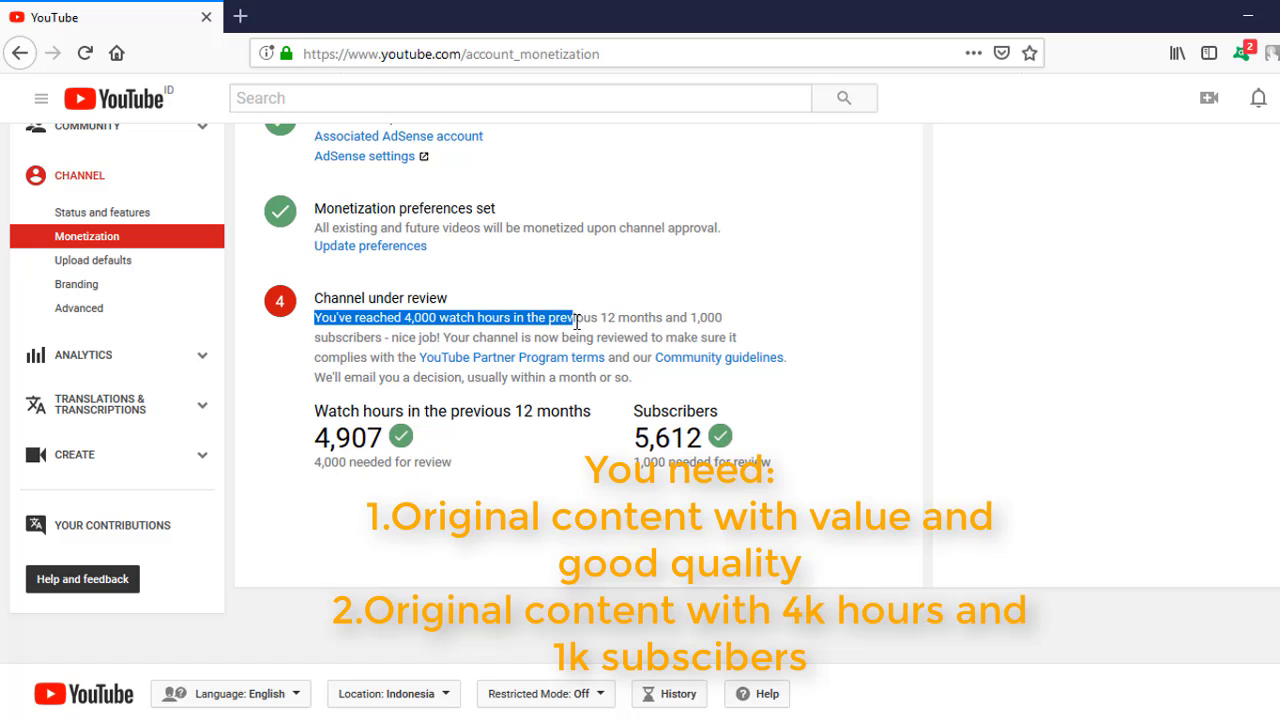
left_click_drag(575, 317, 730, 330)
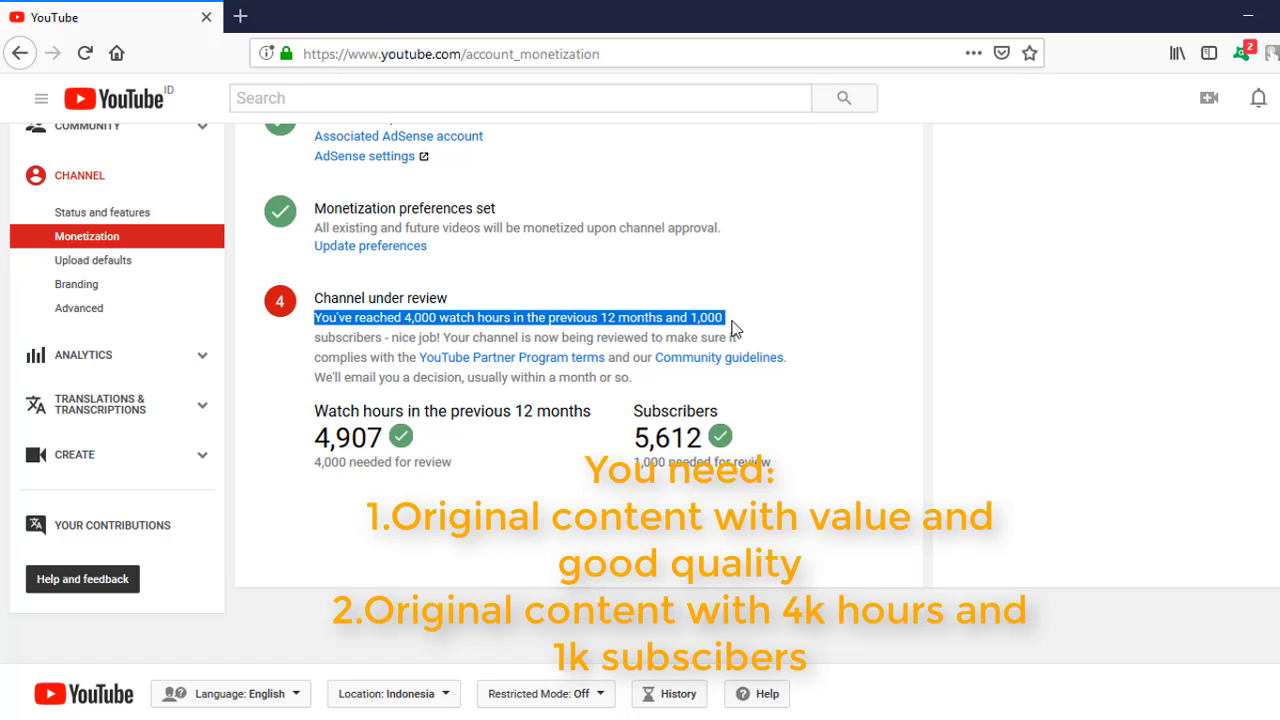
left_click_drag(725, 317, 438, 337)
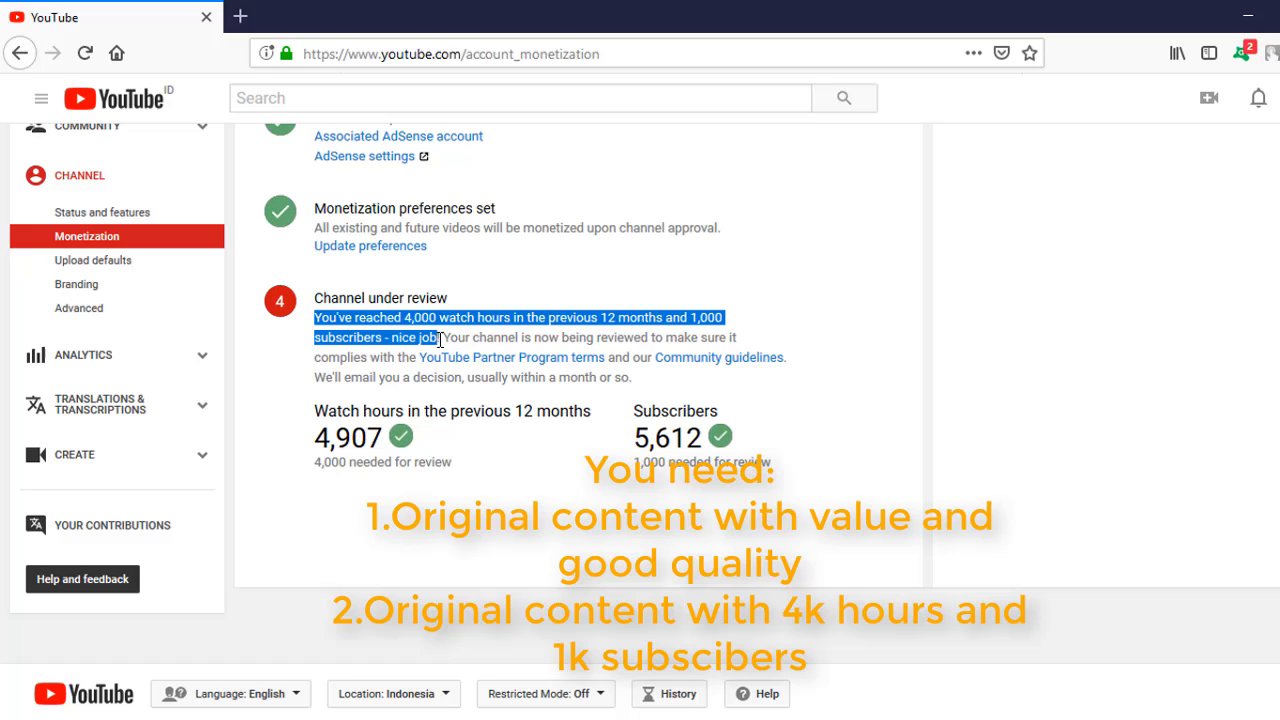
left_click_drag(440, 337, 730, 337)
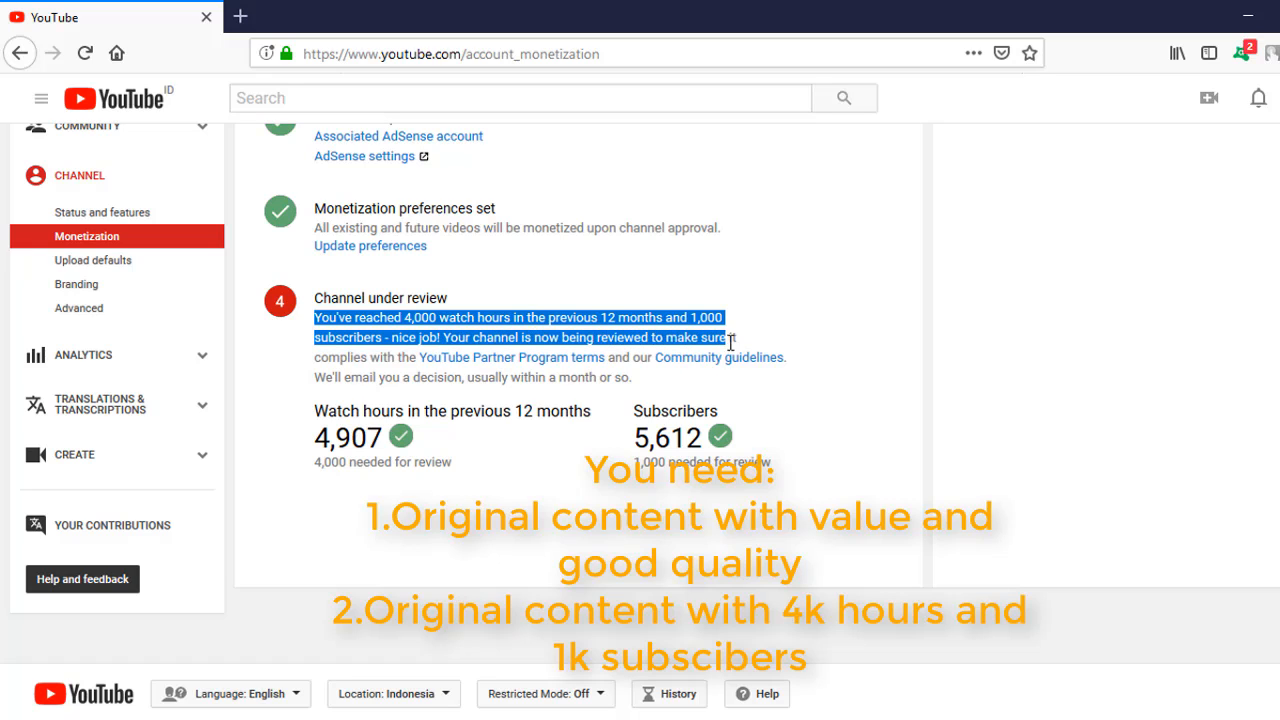
left_click_drag(730, 337, 580, 357)
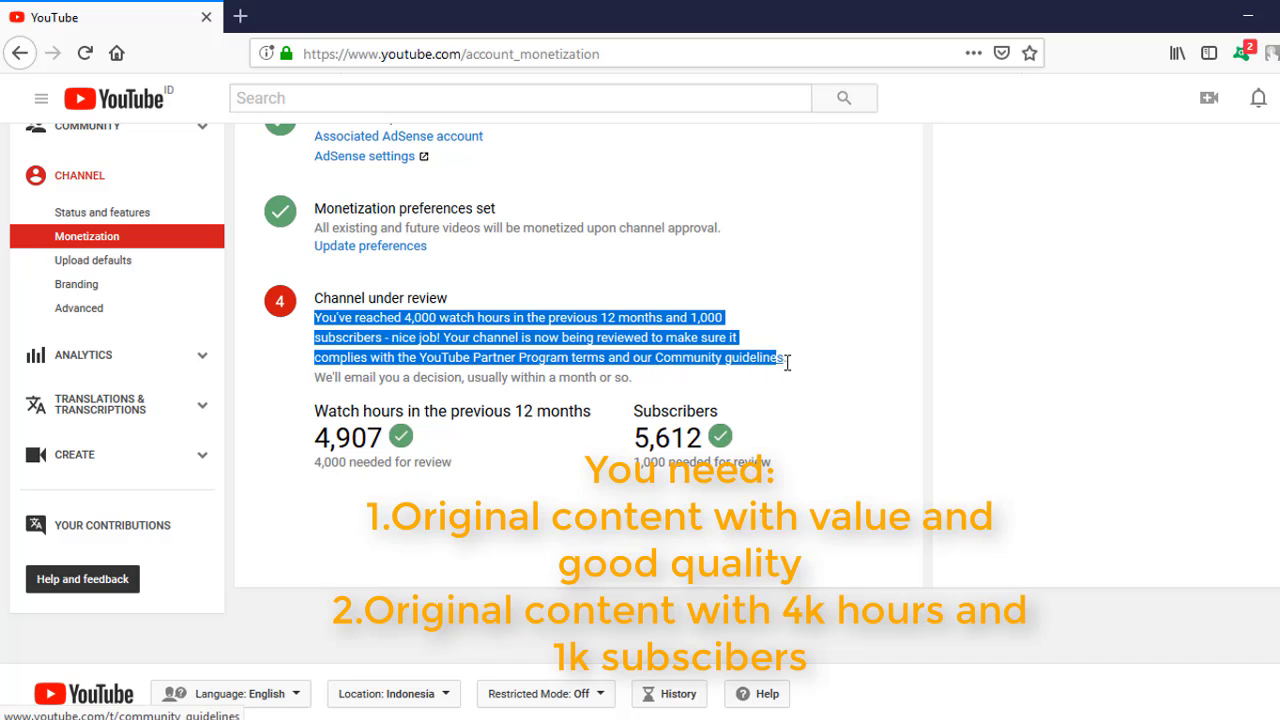
left_click_drag(785, 360, 635, 378)
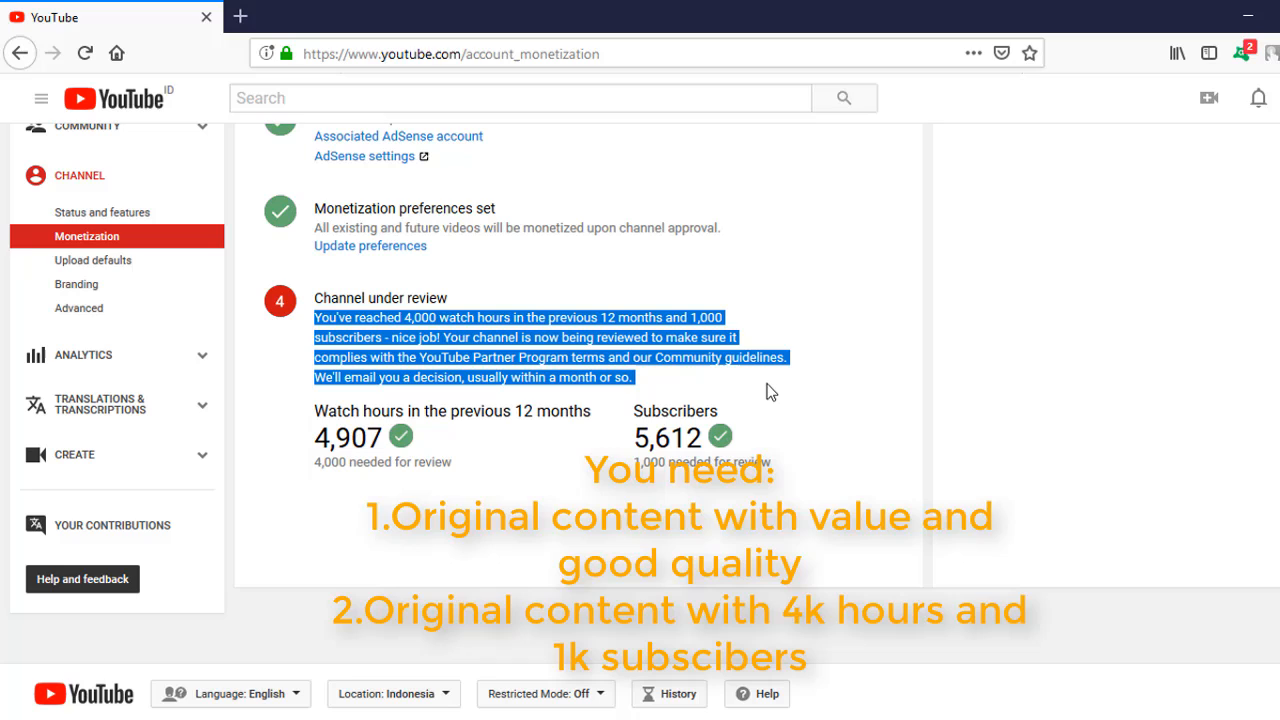
left_click(866, 406)
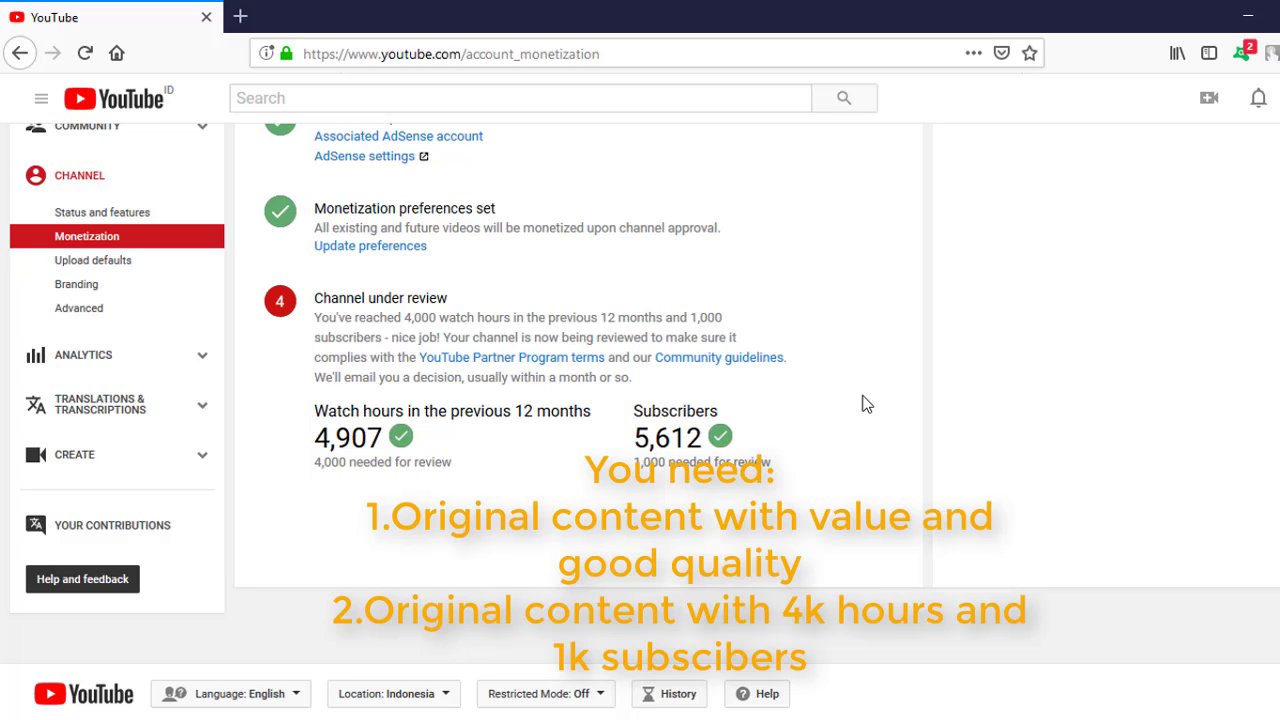
scroll("up", 3)
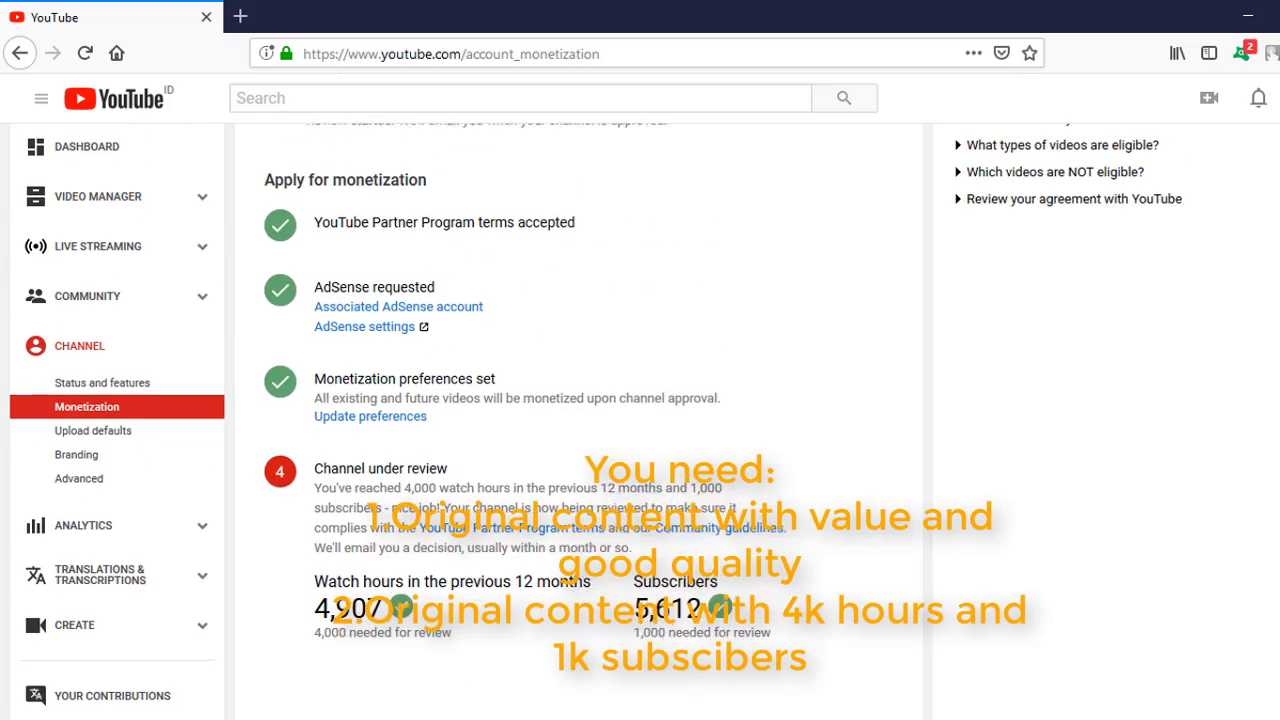
scroll("up", 3)
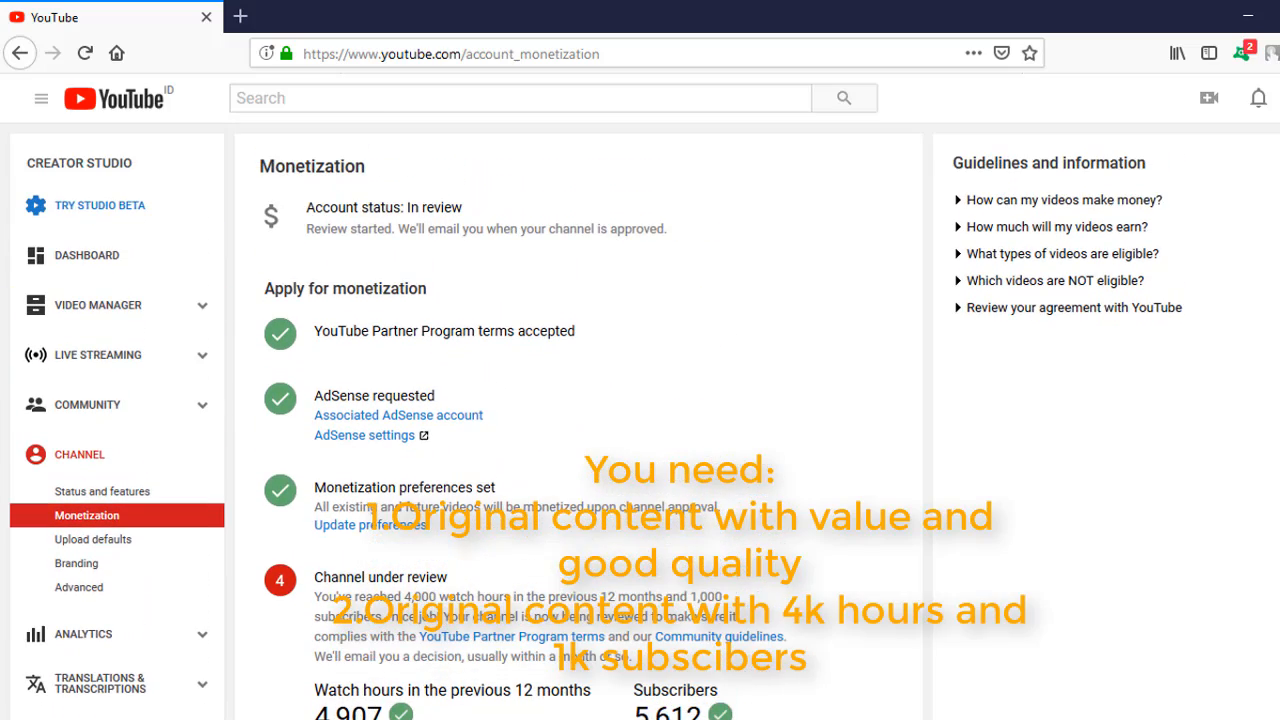
scroll("down", 3)
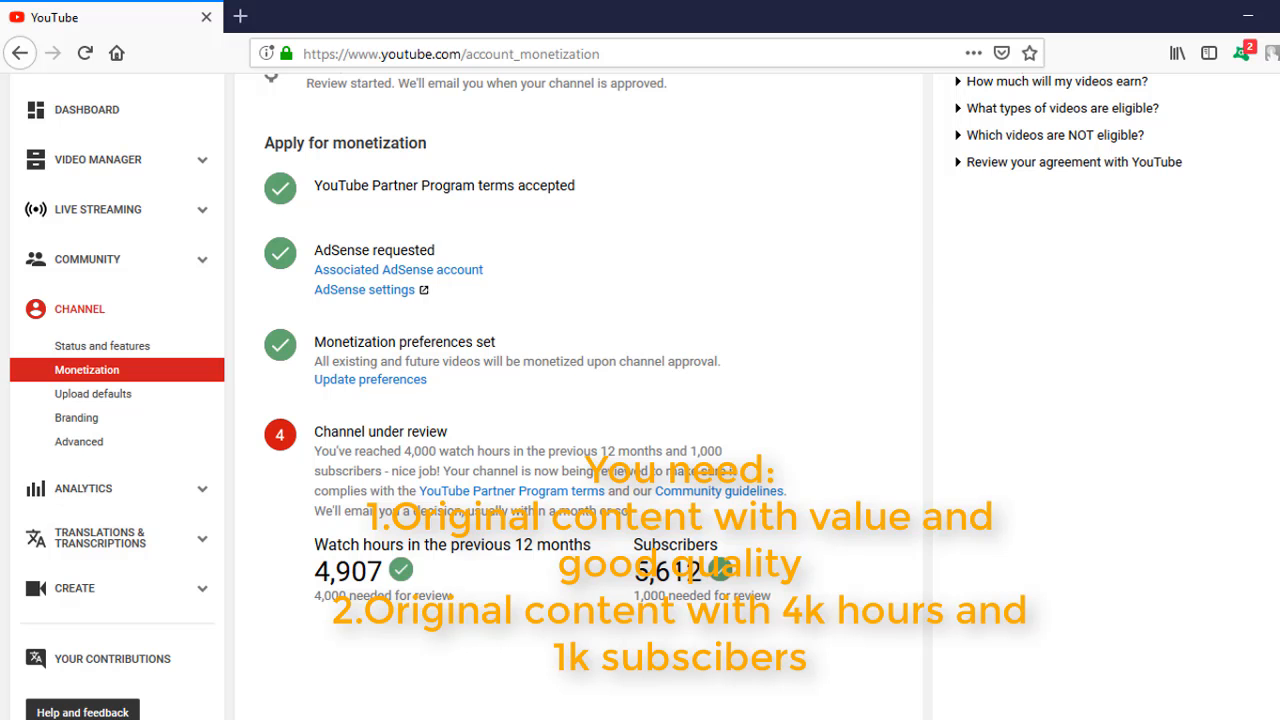
scroll("up", 3)
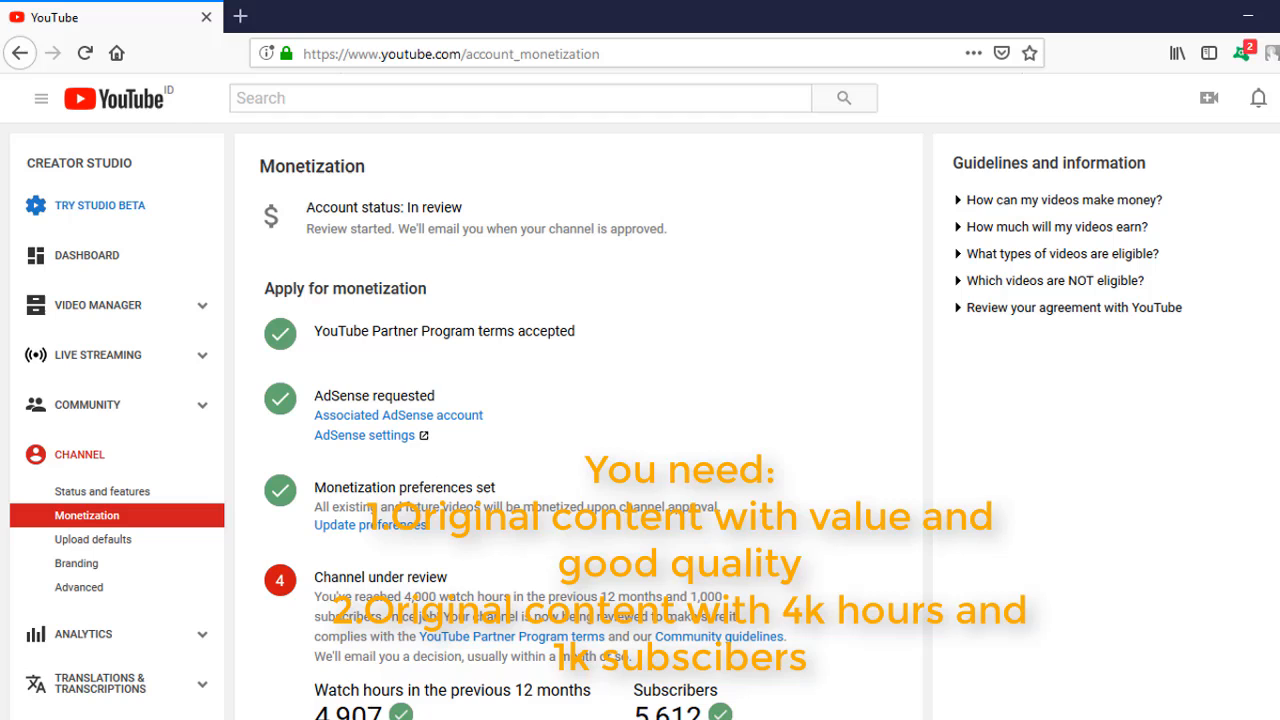
mouse_move(1256, 475)
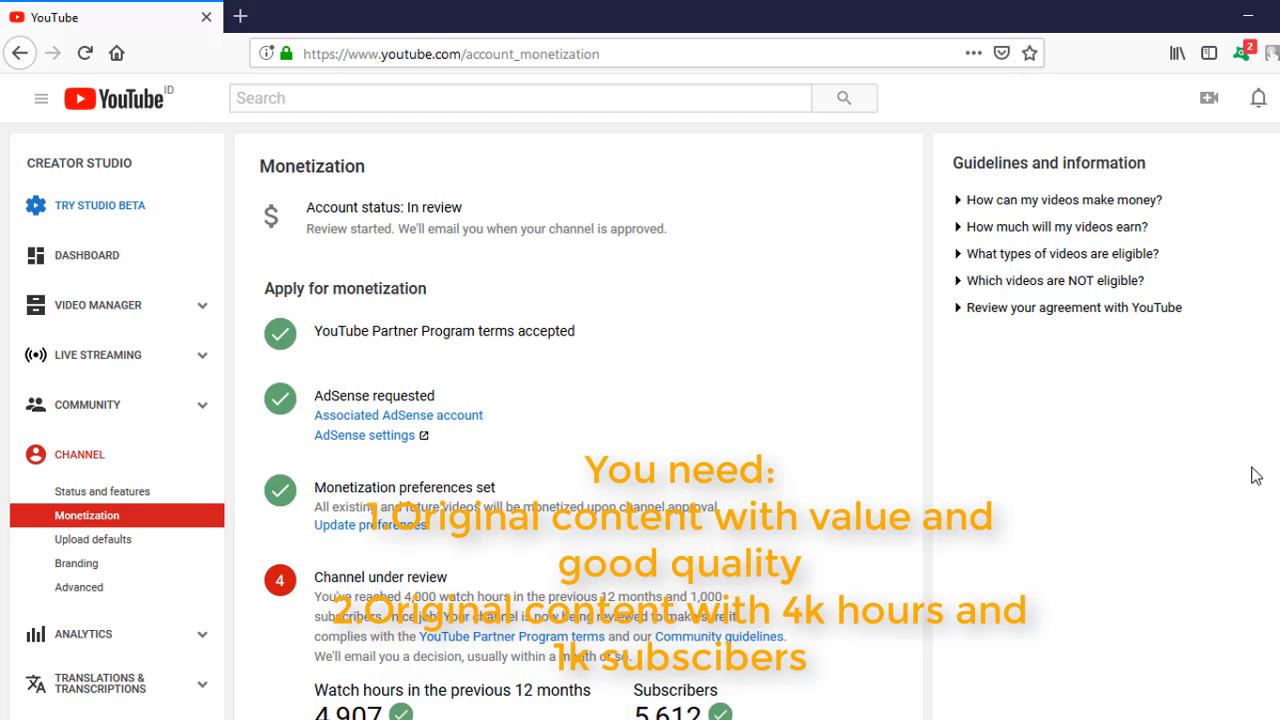
scroll("down", 3)
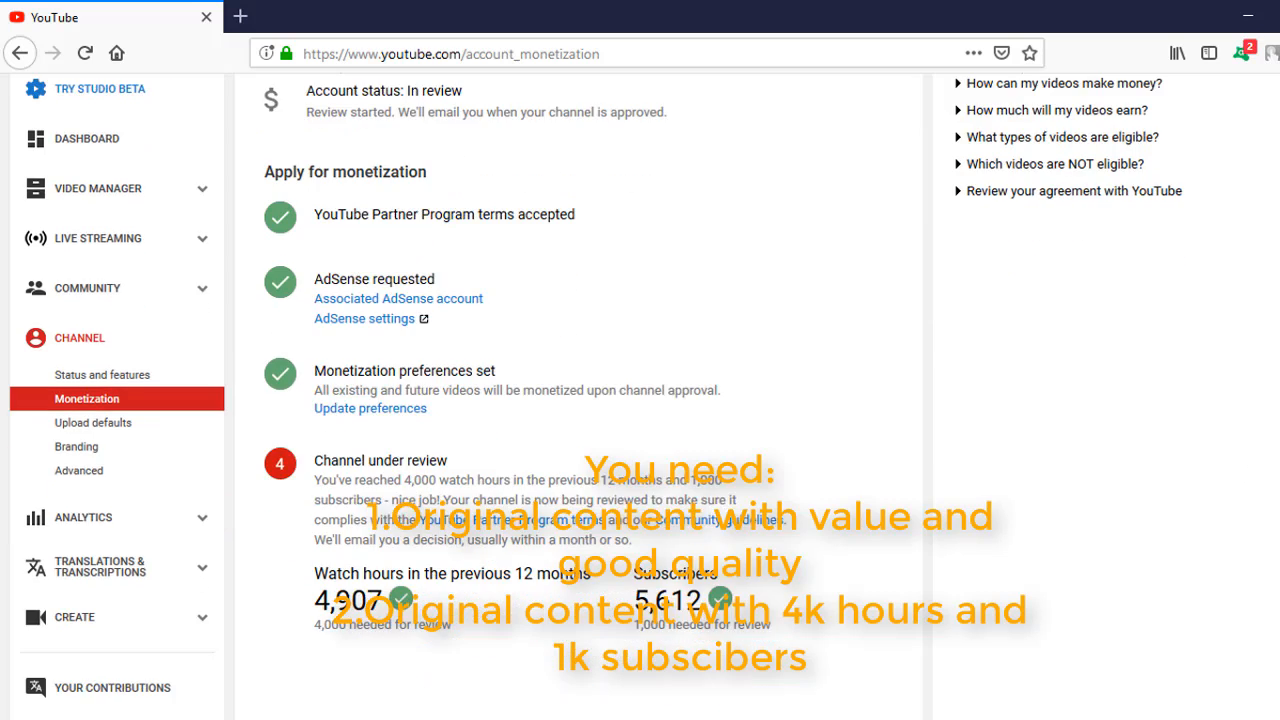
scroll("down", 3)
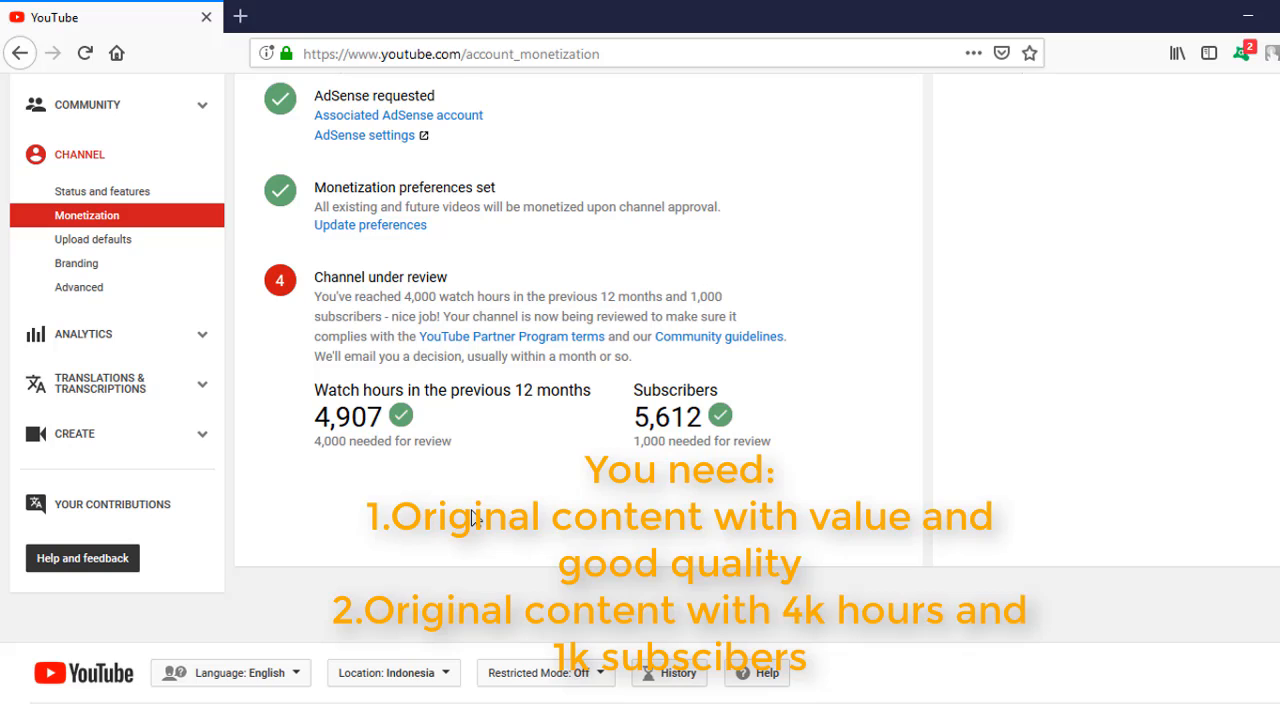